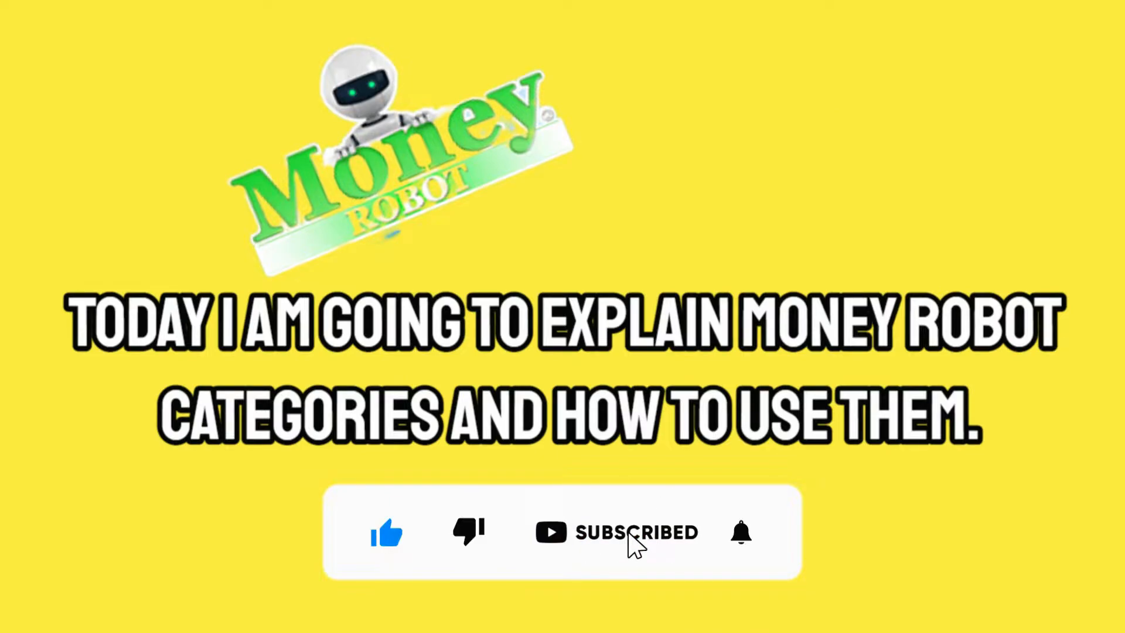
Step: Bring up the Seo Strategy list for the 60percent2-3vid tiered campaign
left_click(741, 534)
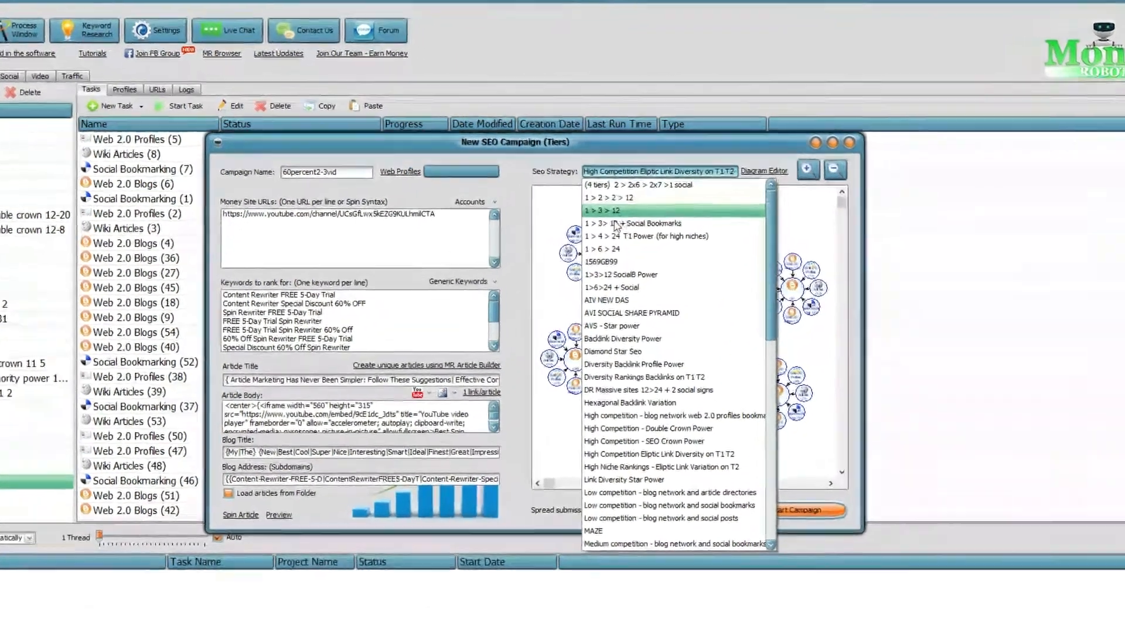
Step: Choose the 1 > 3 > 12 tier strategy and maximize the campaign window to show the diagram
left_click(601, 210)
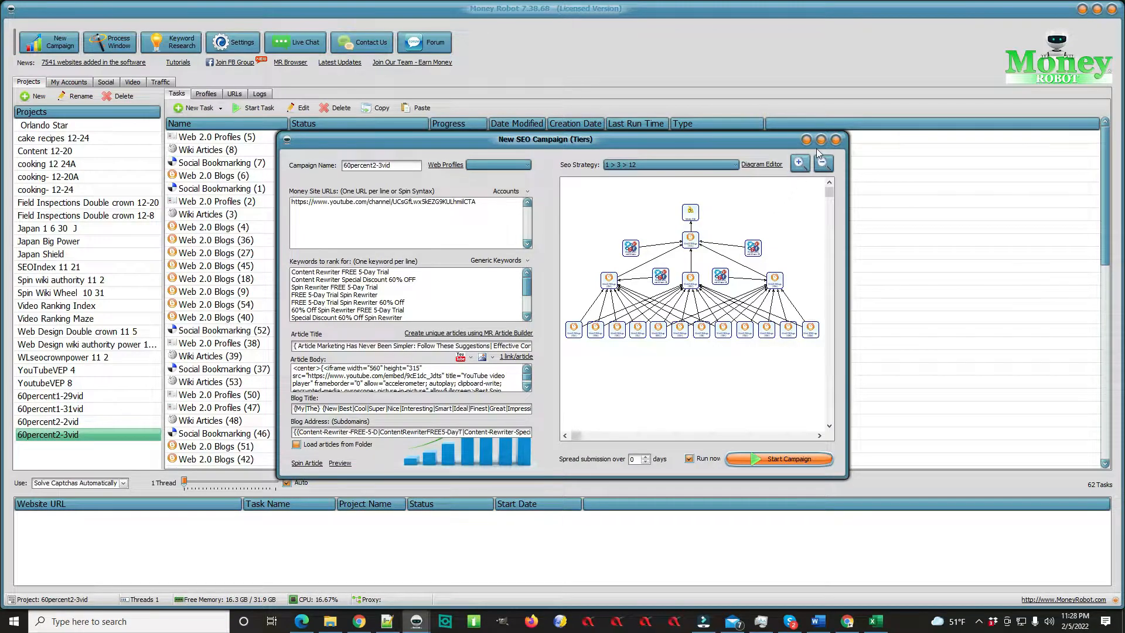
left_click(820, 140)
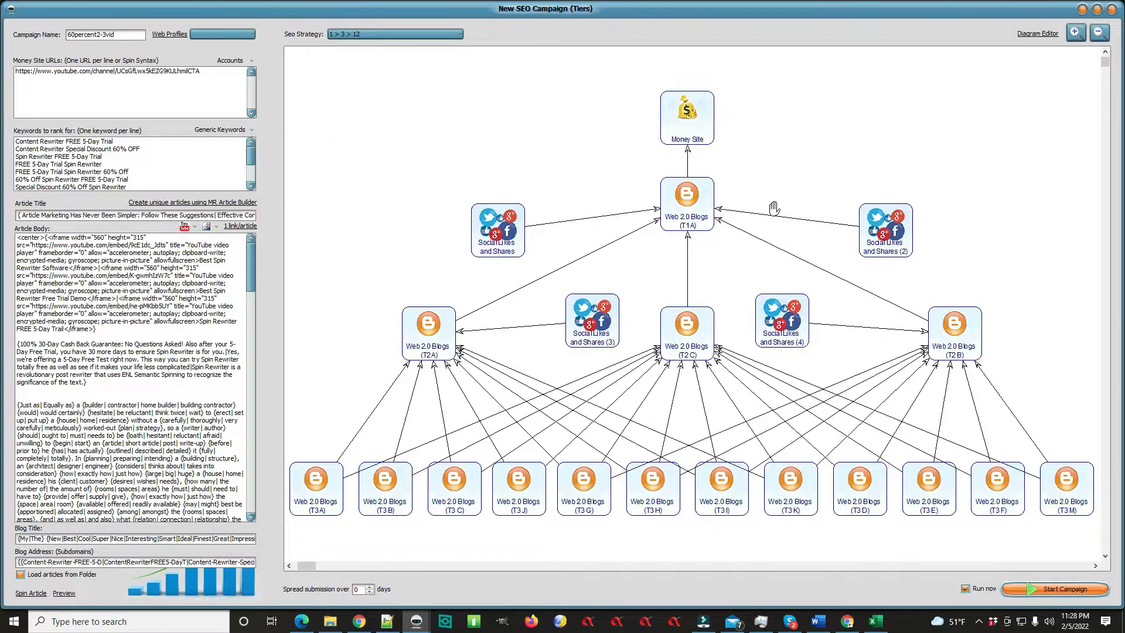
mouse_move(704, 211)
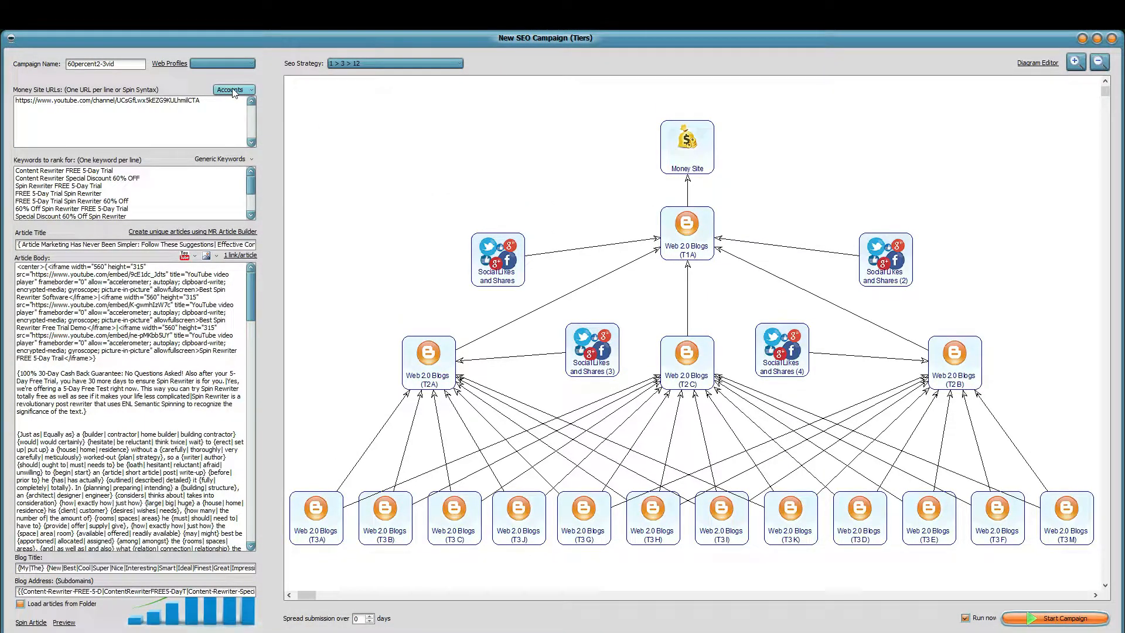
Step: Add a new account category named 'Apples' from the campaign's Accounts settings
left_click(232, 89)
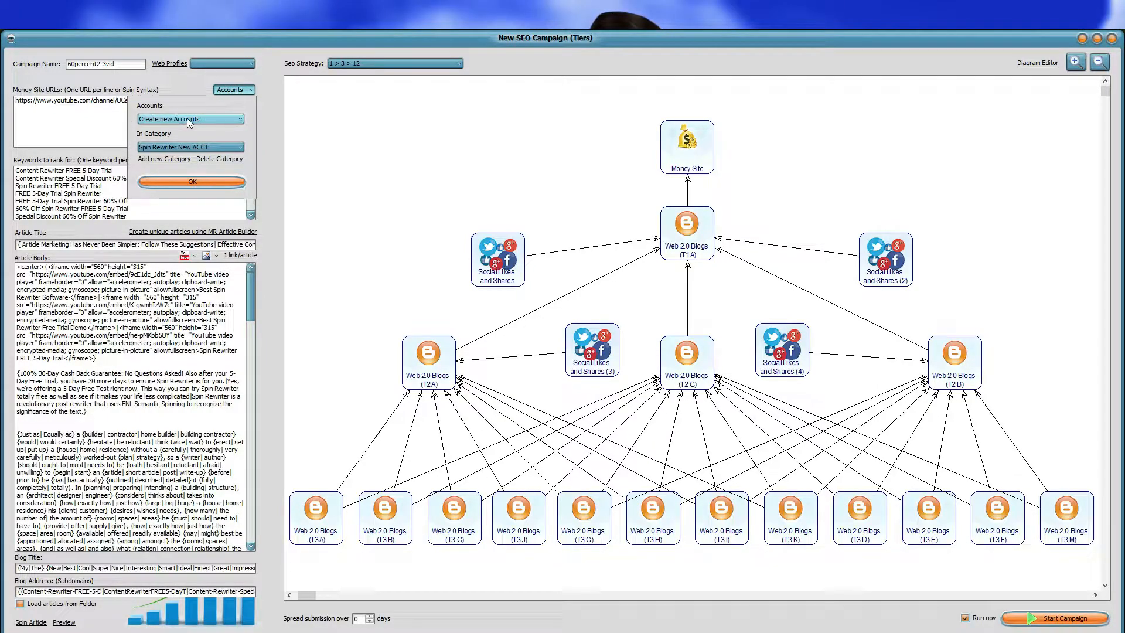
mouse_move(156, 152)
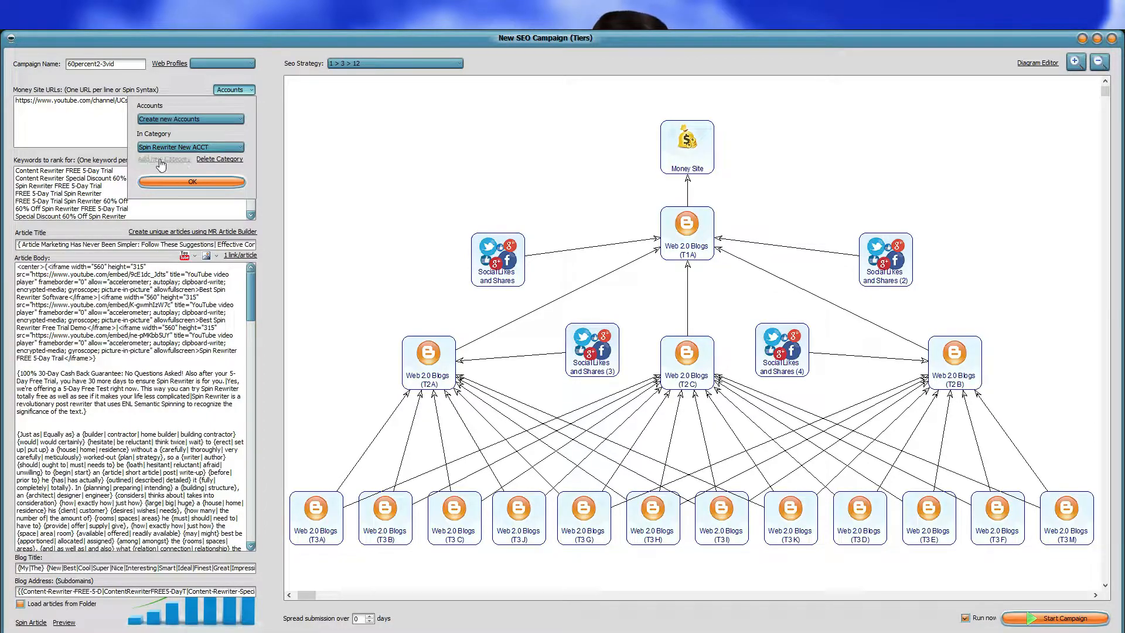
left_click(163, 160)
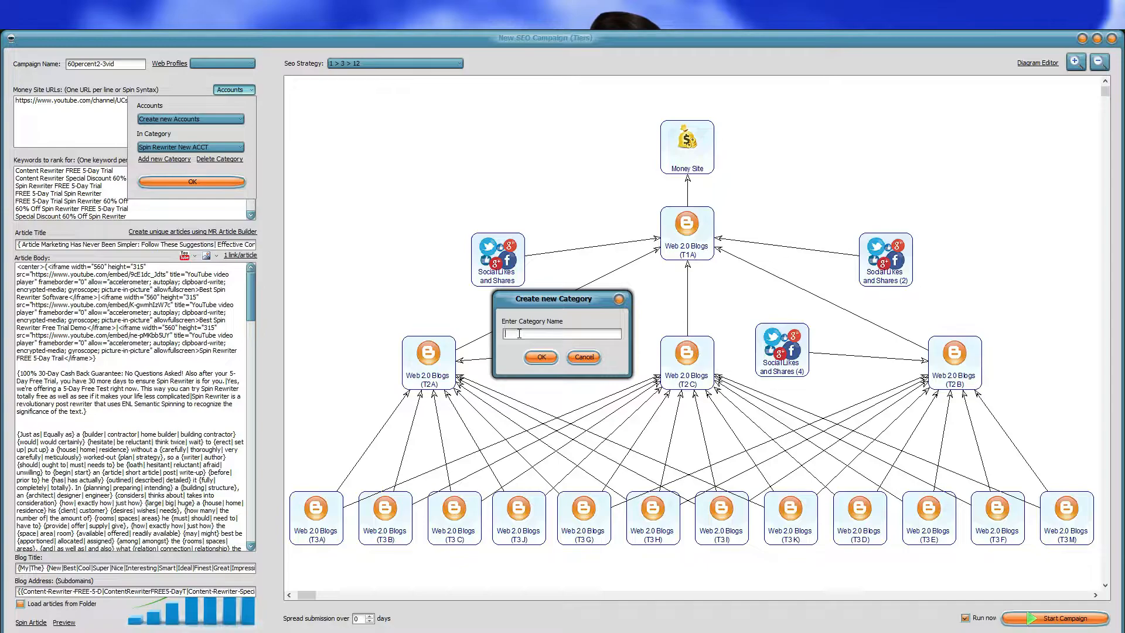
type("Appl")
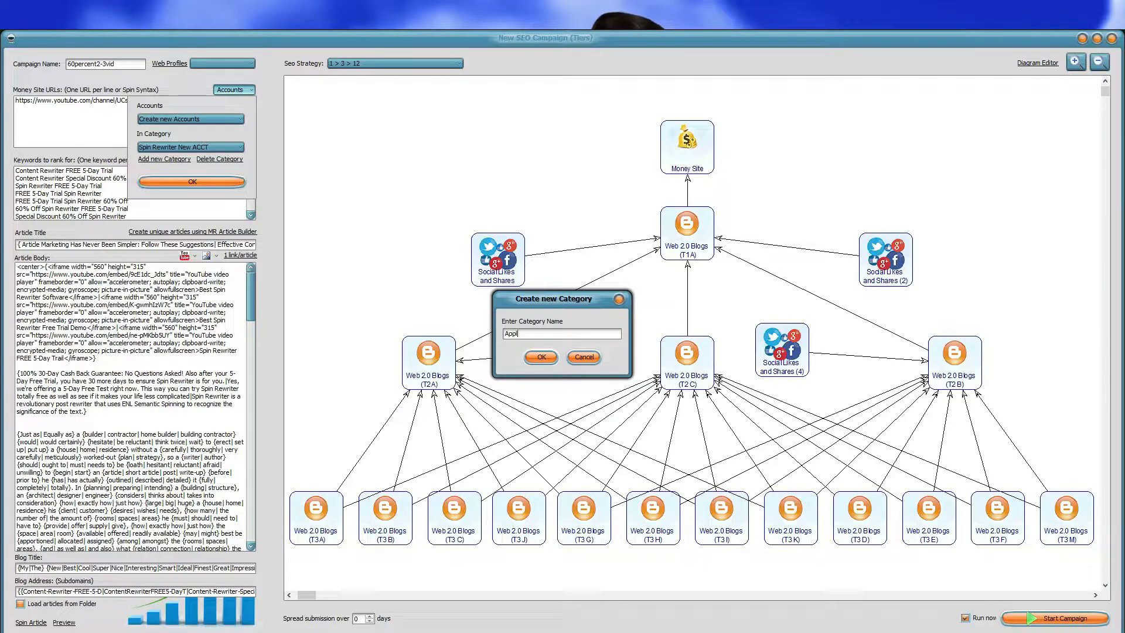
type("es")
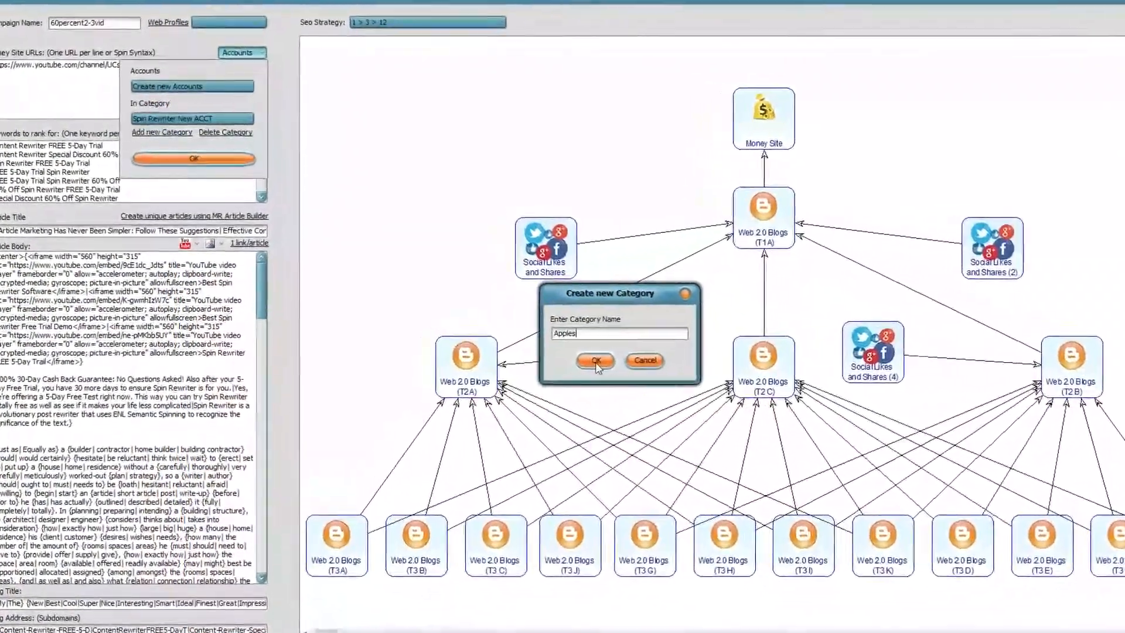
left_click(595, 361)
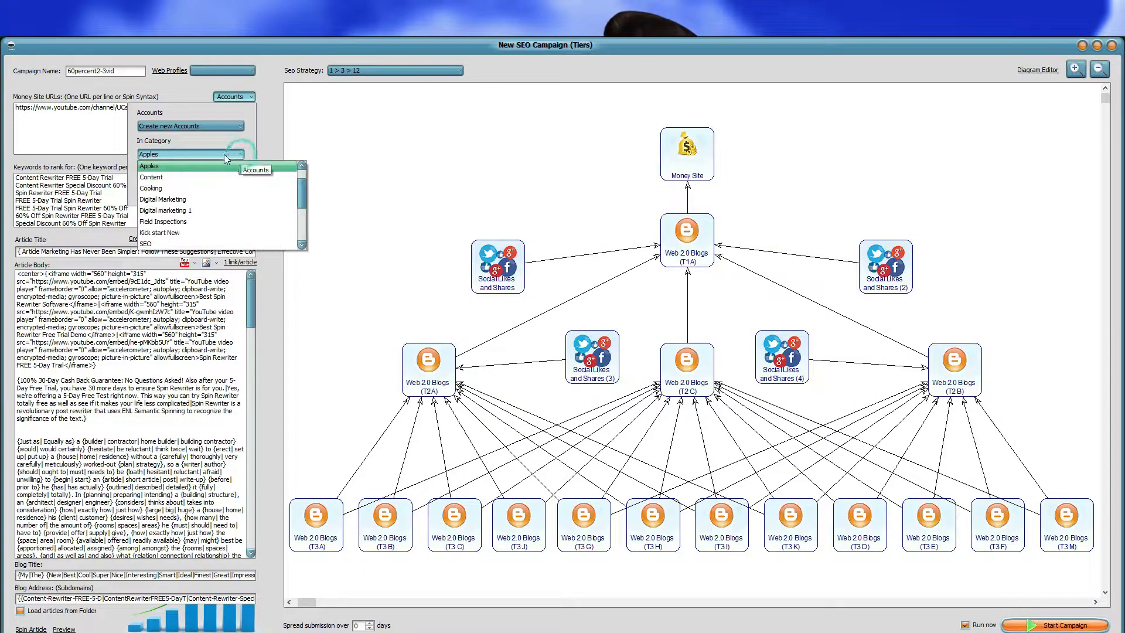
mouse_move(182, 199)
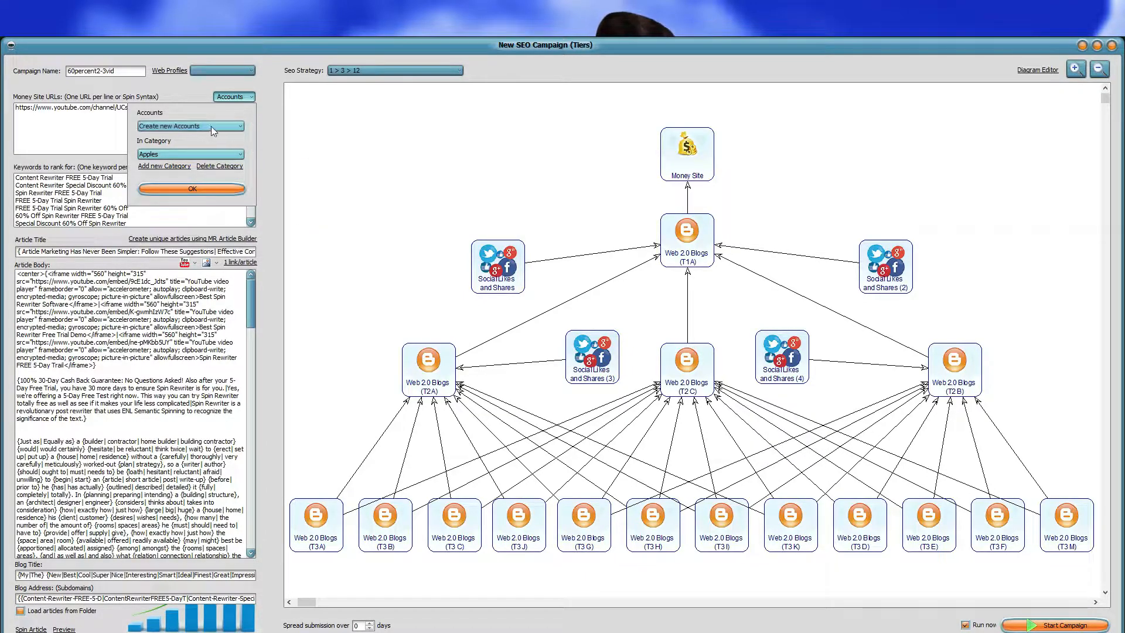
mouse_move(235, 141)
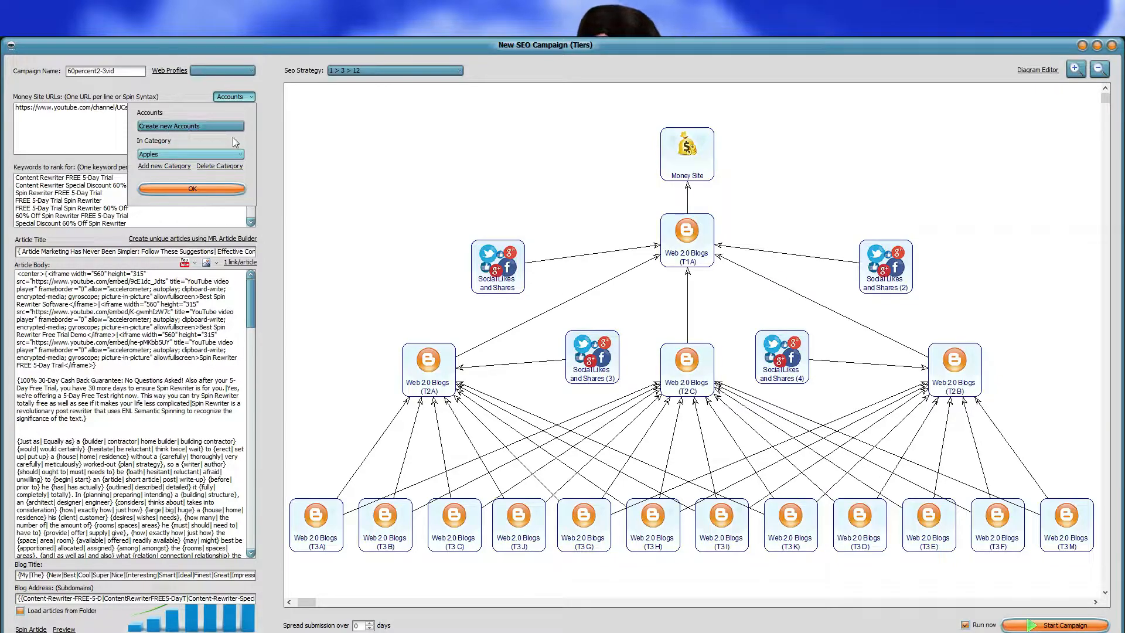
Step: Choose the accounts source for the campaign, keeping the Apples category
left_click(190, 126)
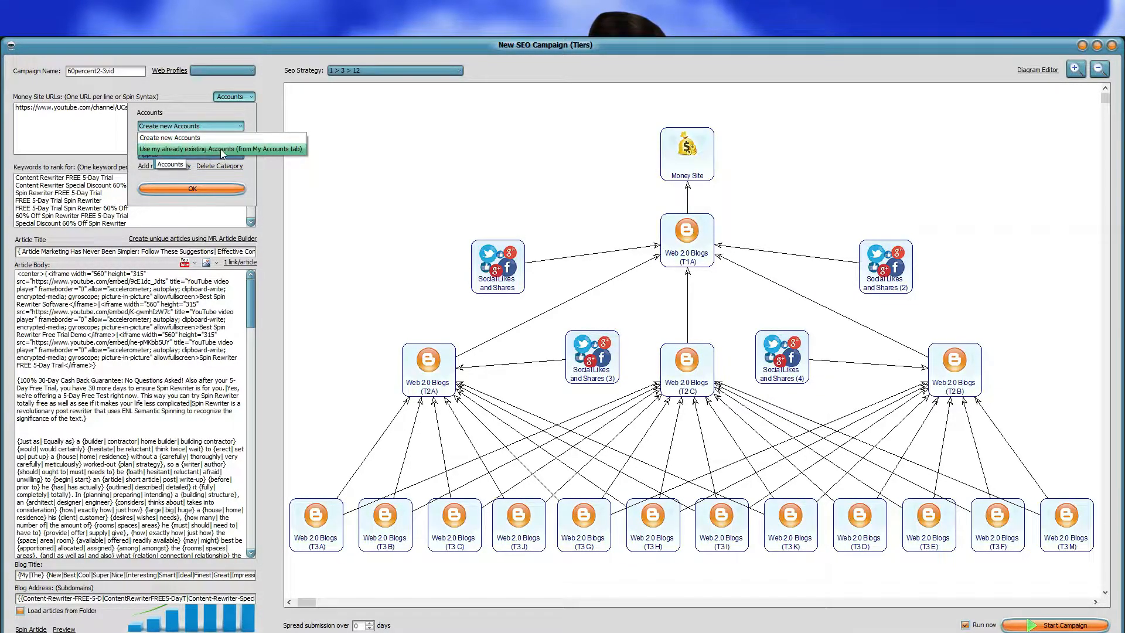
left_click(222, 149)
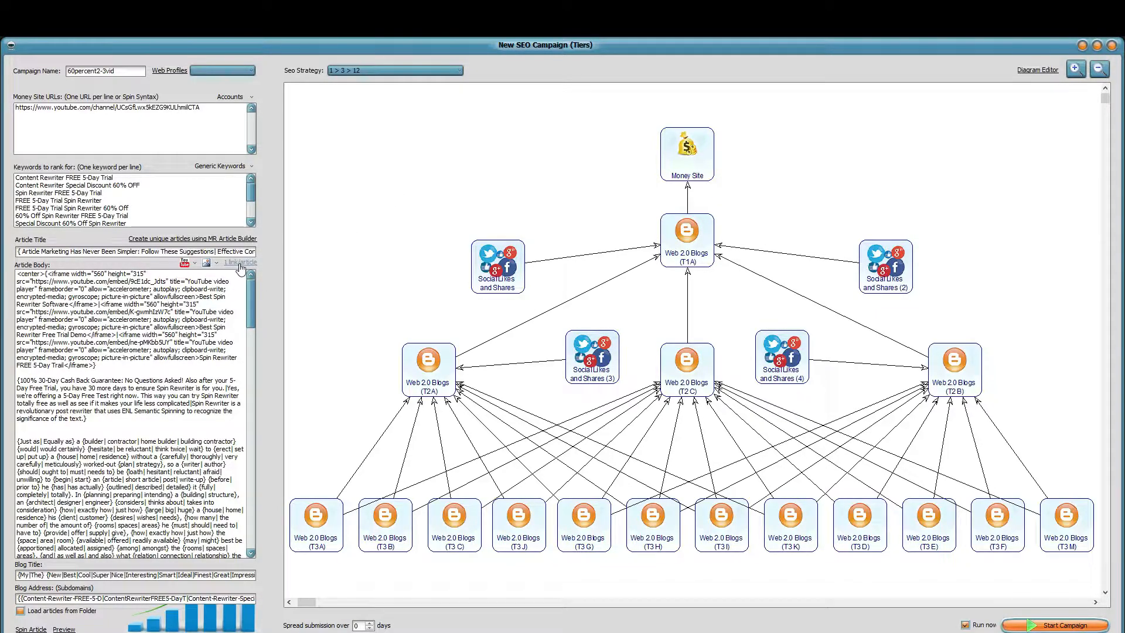
mouse_move(353, 244)
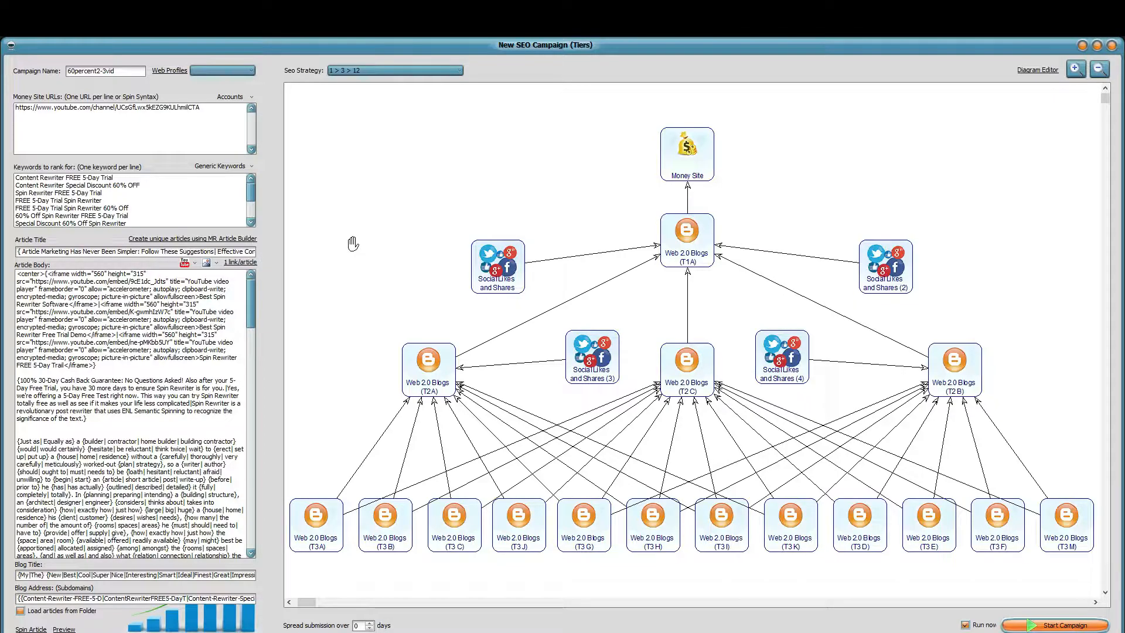
mouse_move(491, 223)
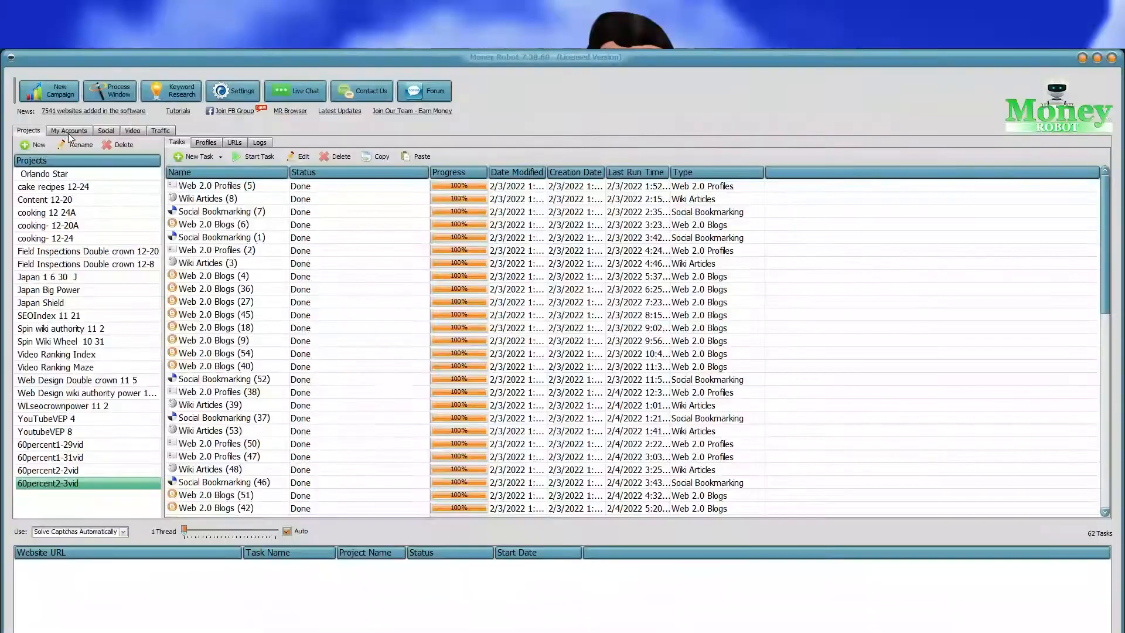
Step: View My Accounts for the Apples and You Tube Gcattleman categories, then return to Projects
left_click(69, 131)
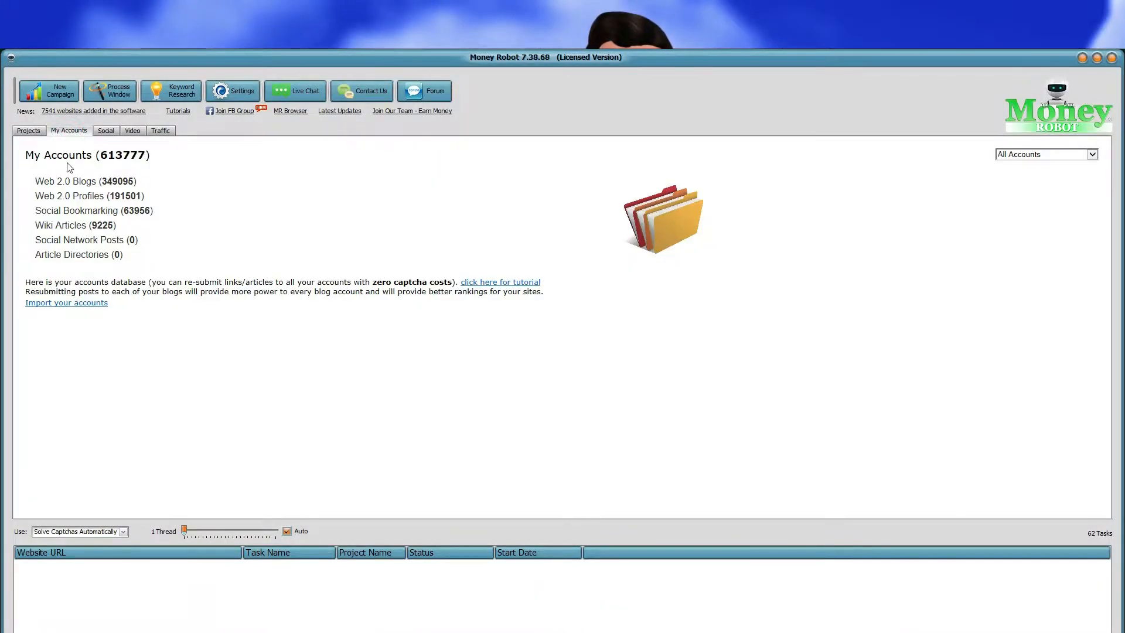
mouse_move(77, 205)
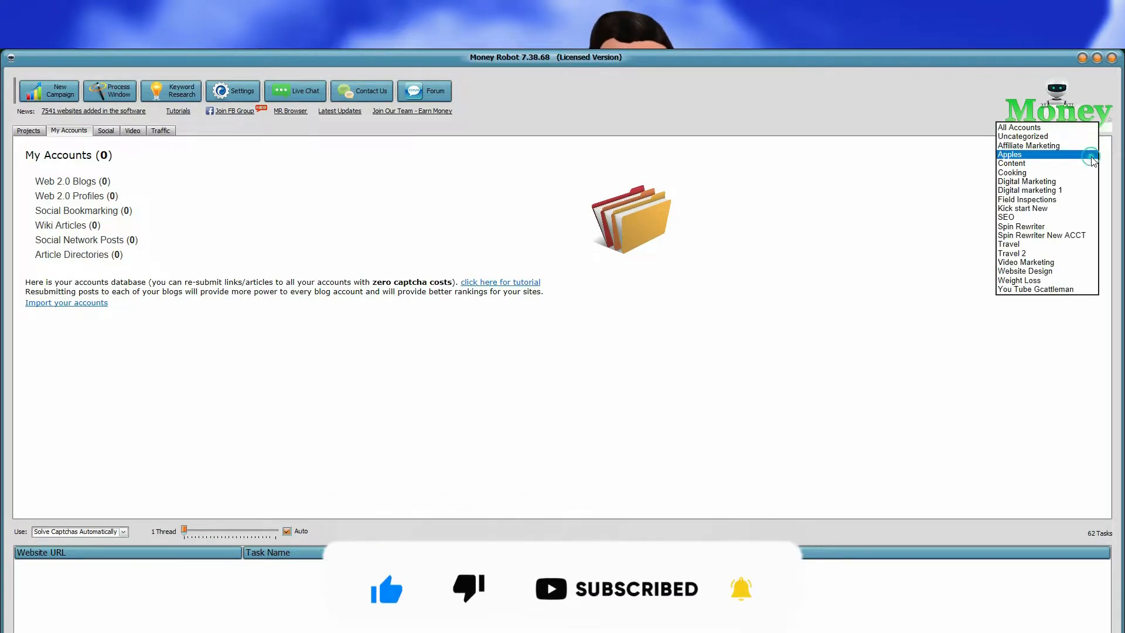
left_click(1036, 288)
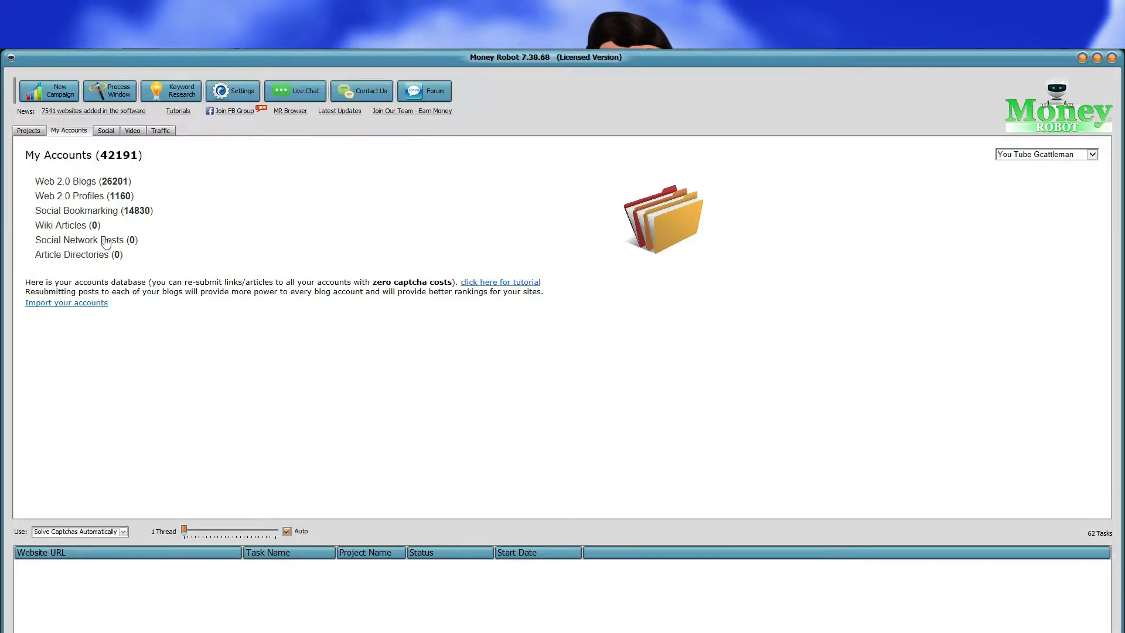
mouse_move(148, 241)
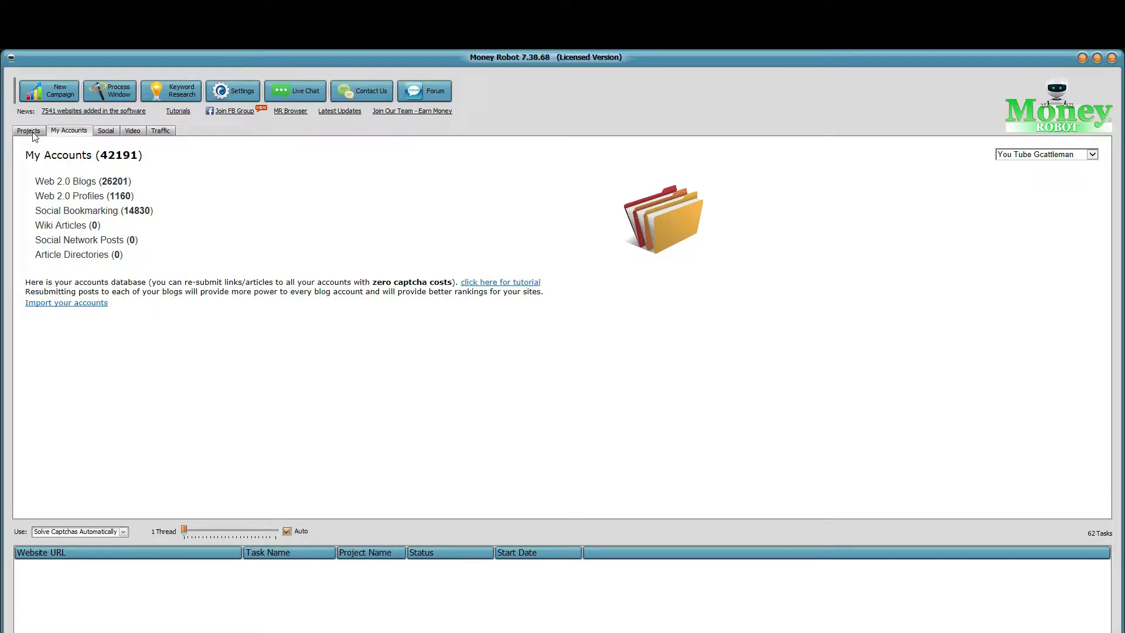
left_click(28, 131)
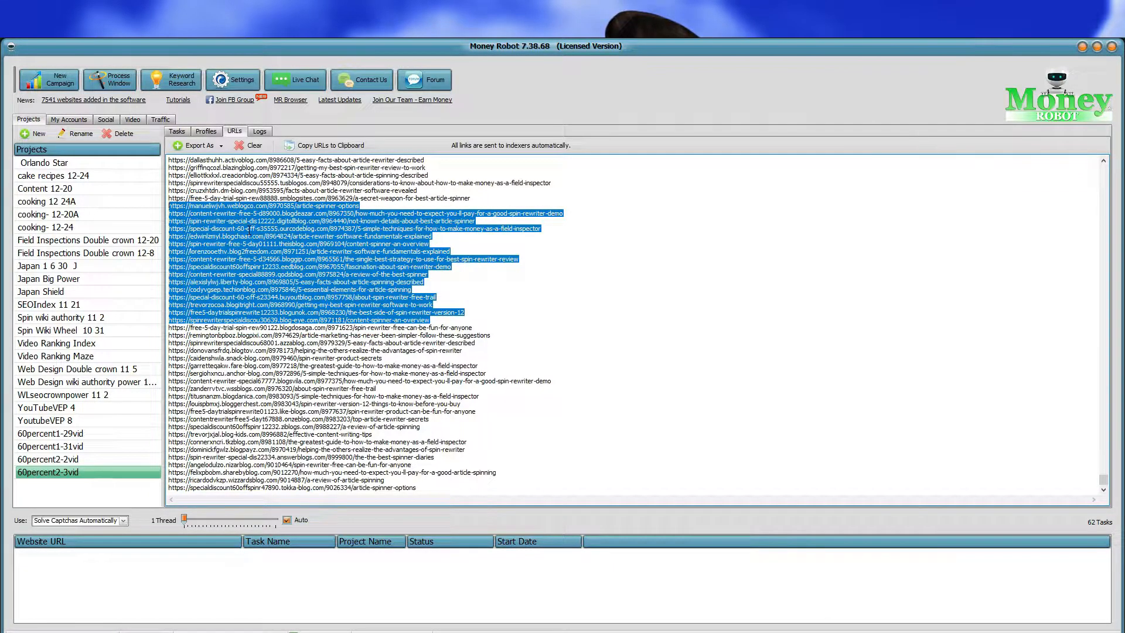
mouse_move(682, 230)
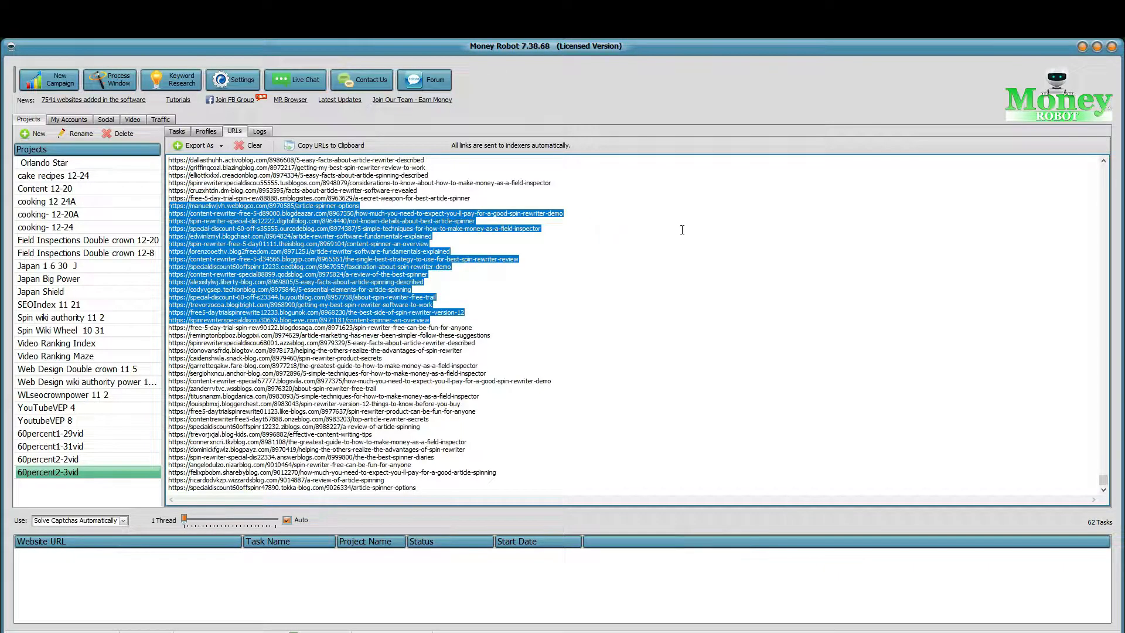